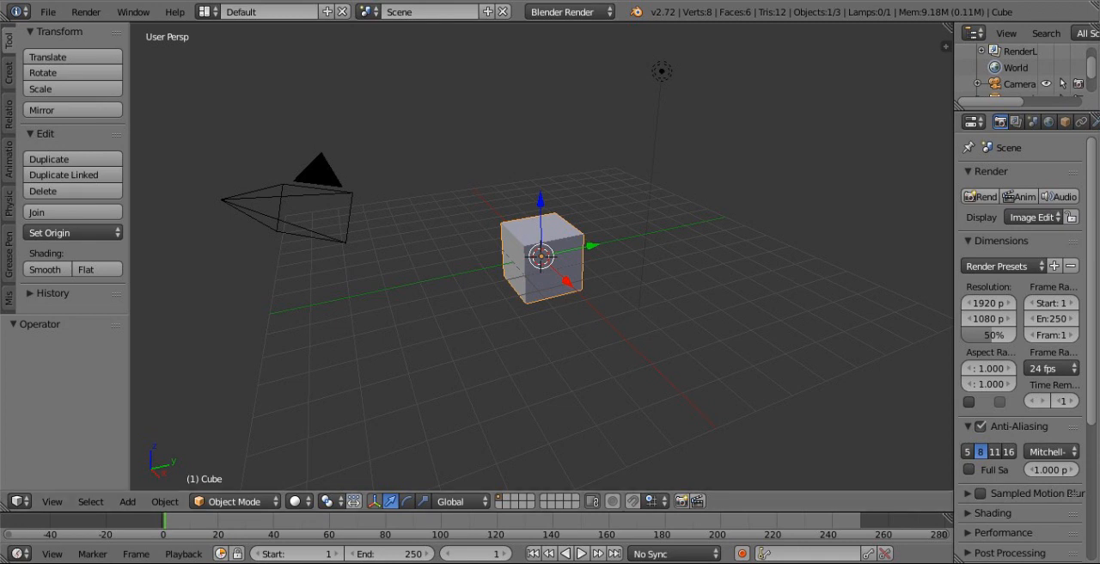
- Switch the render engine from Blender Render to Blender Game
left_click(563, 13)
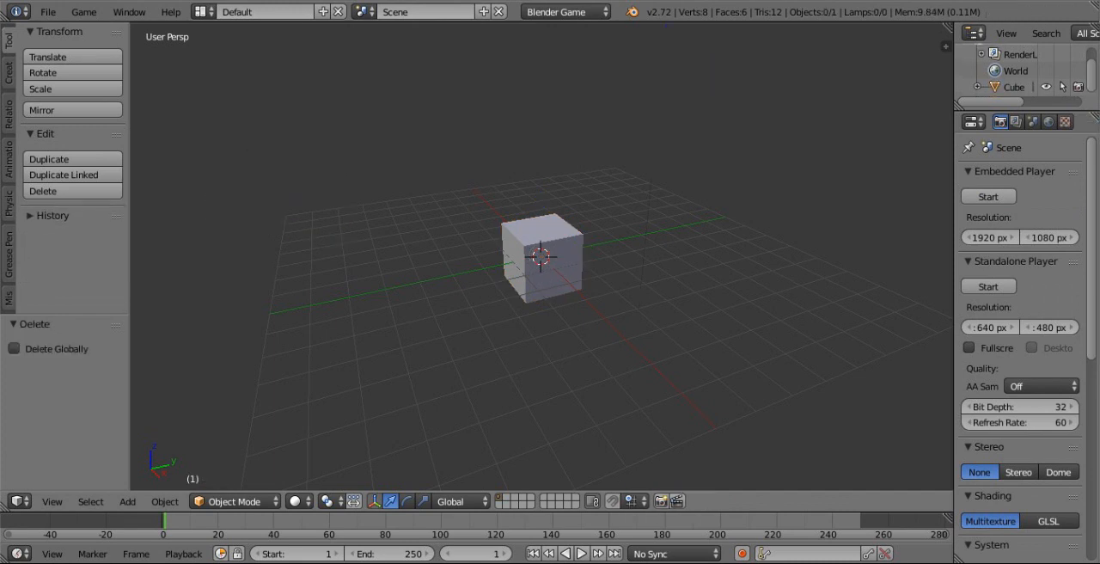
- Rename the cube to 'character' in the Object properties name field
left_click(542, 258)
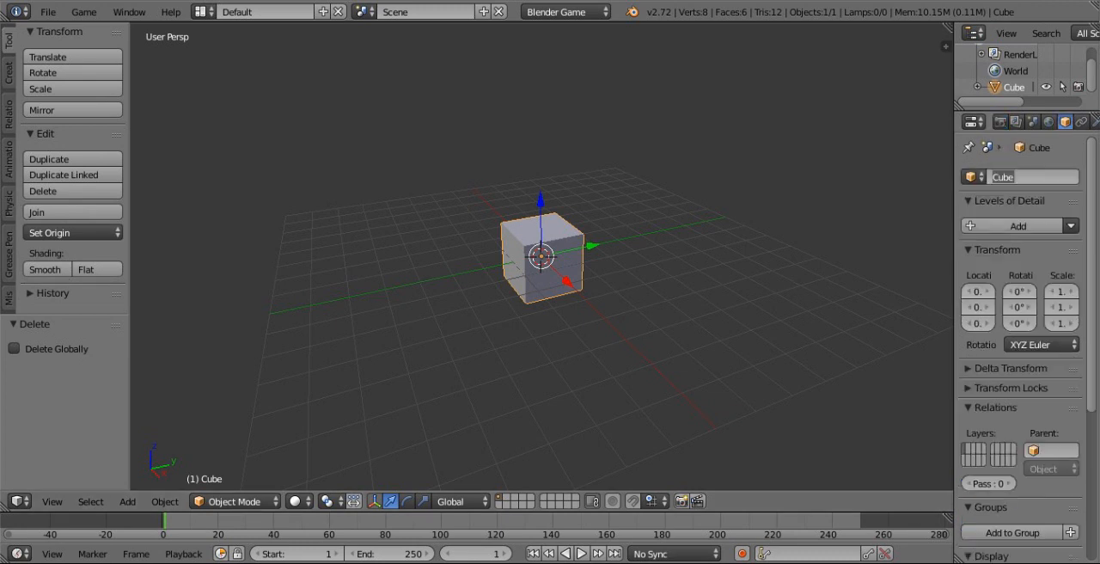
type("character")
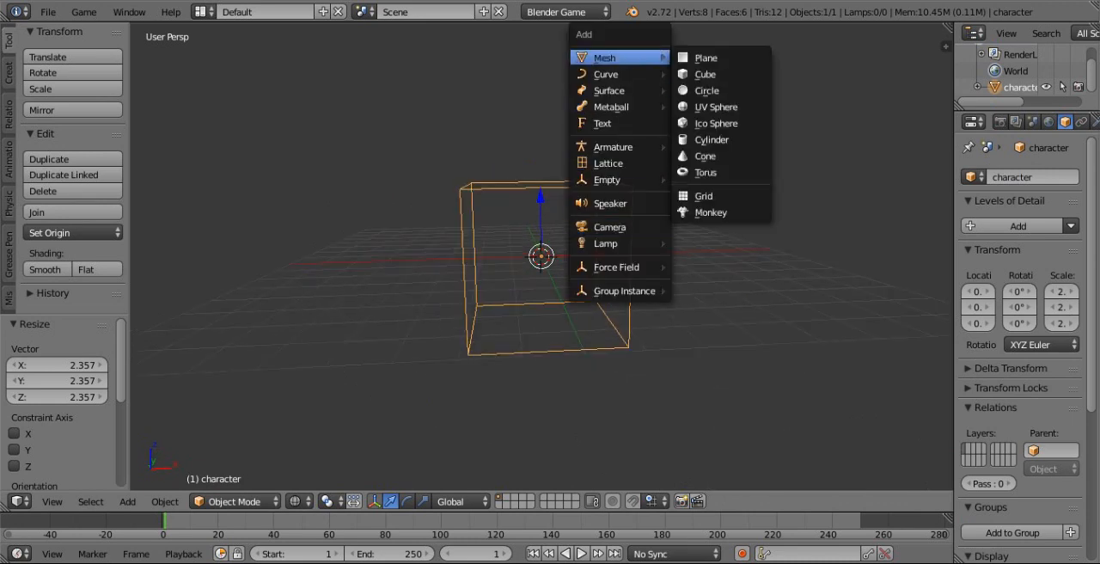
- Add a UV sphere from the Mesh menu at the cube's centre
left_click(717, 107)
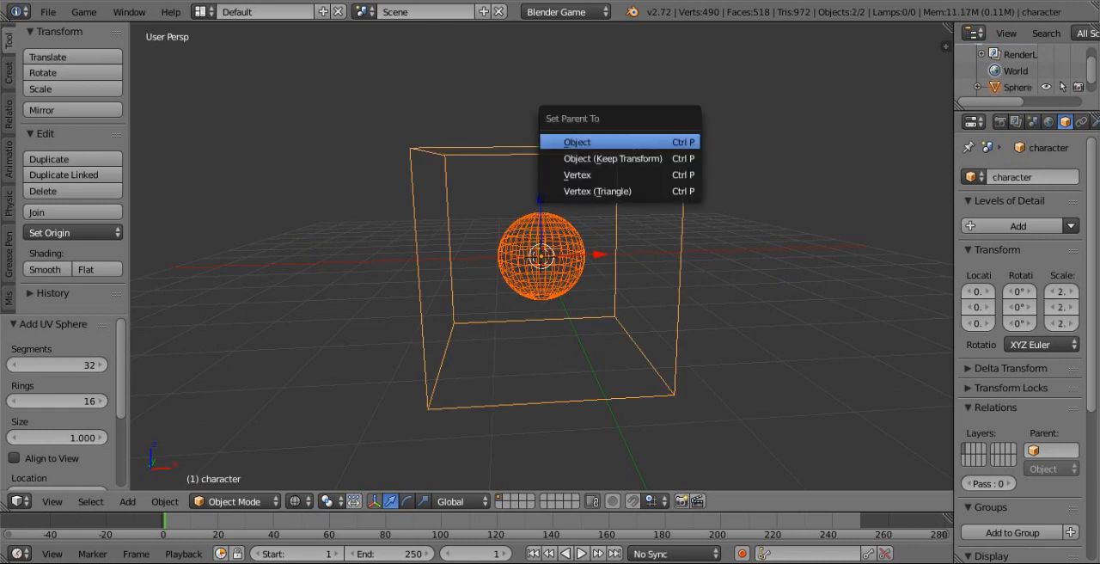
left_click(577, 141)
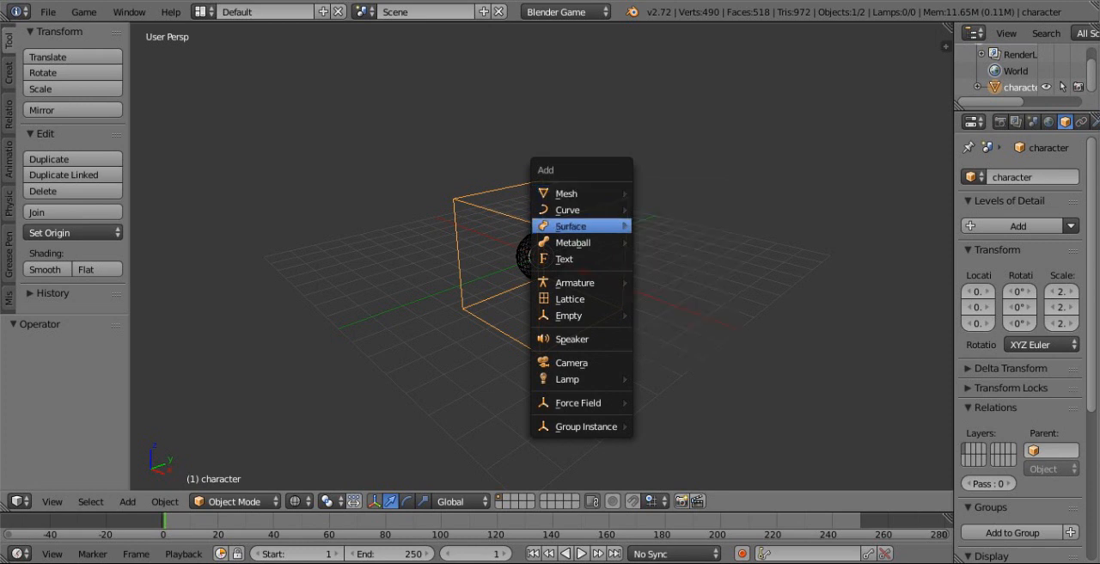
- Add a camera, align it to the front view, and tilt it slightly on X
left_click(571, 361)
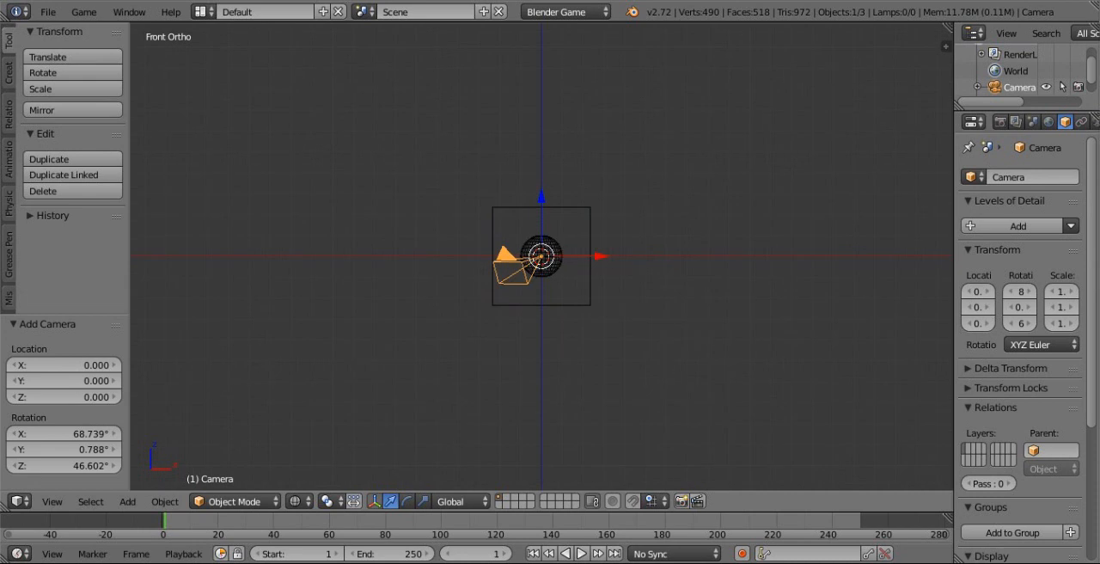
key("KP_0")
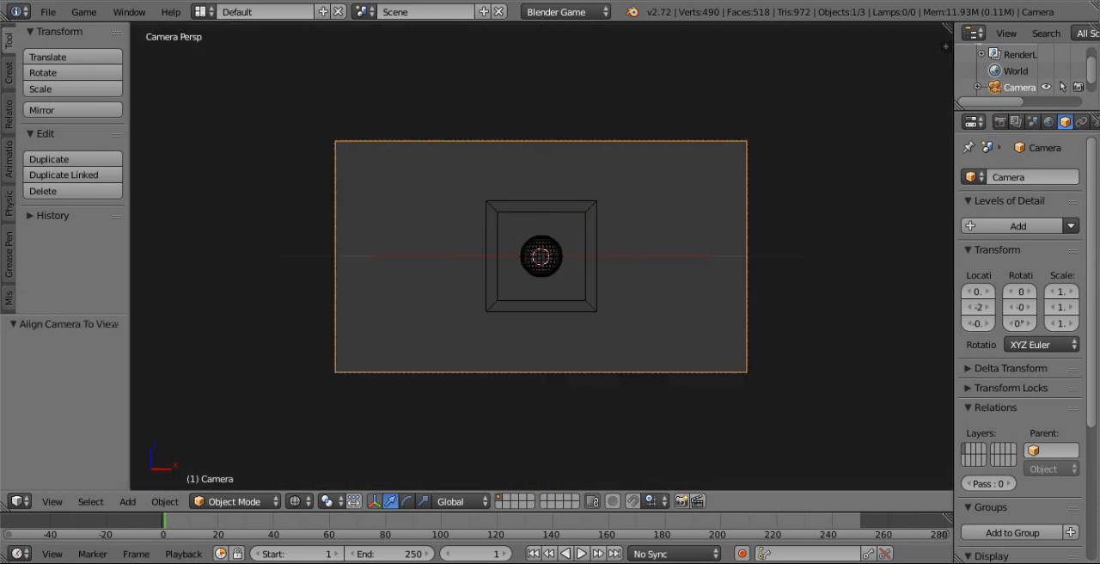
left_click_drag(542, 255, 543, 270)
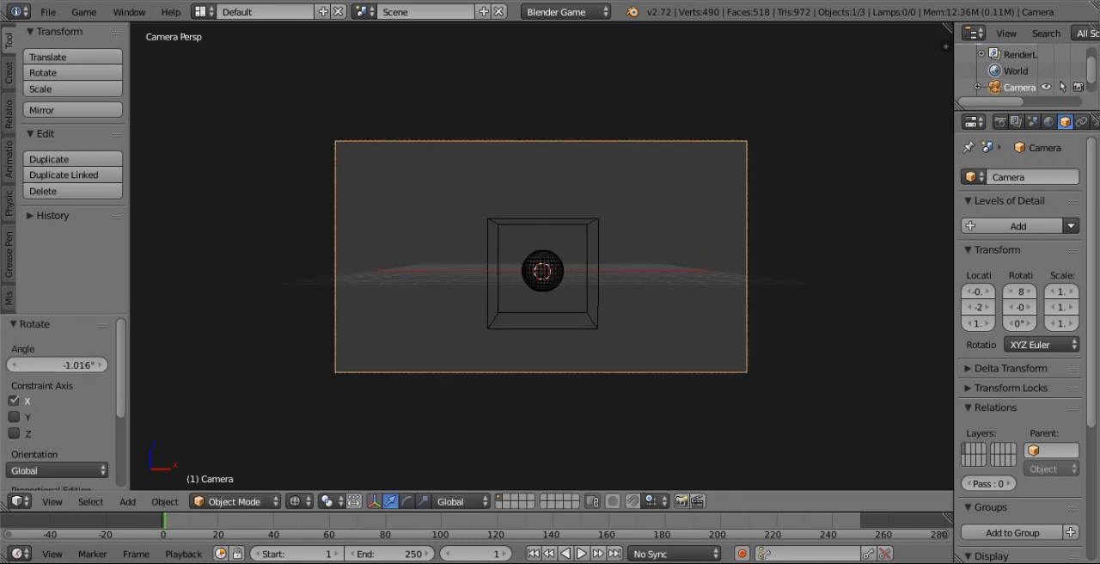
- Select the sphere and character cube and parent the sphere to the cube
left_click(542, 274)
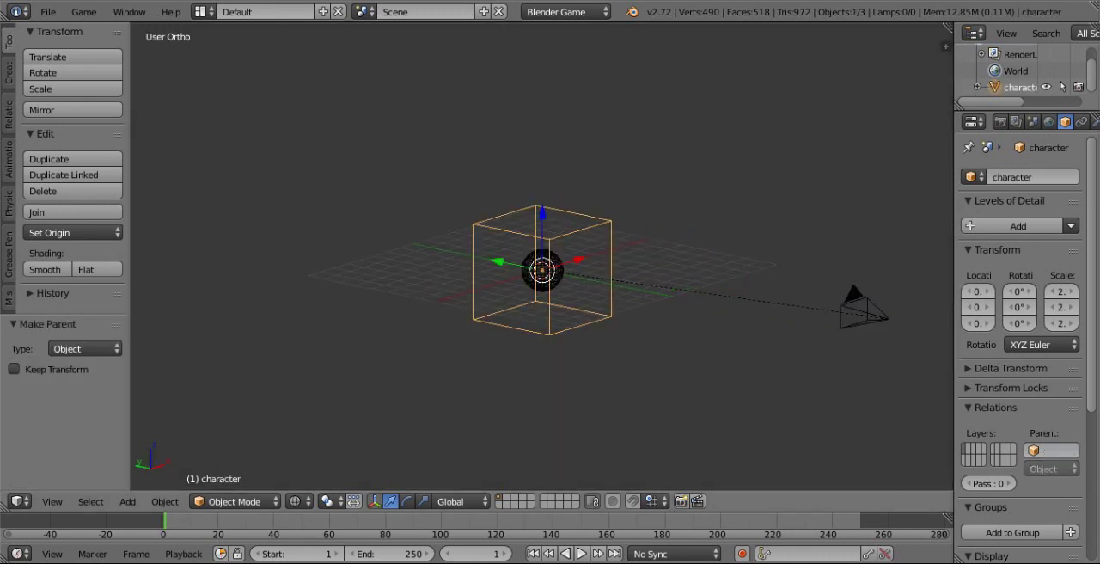
left_click_drag(542, 270, 640, 232)
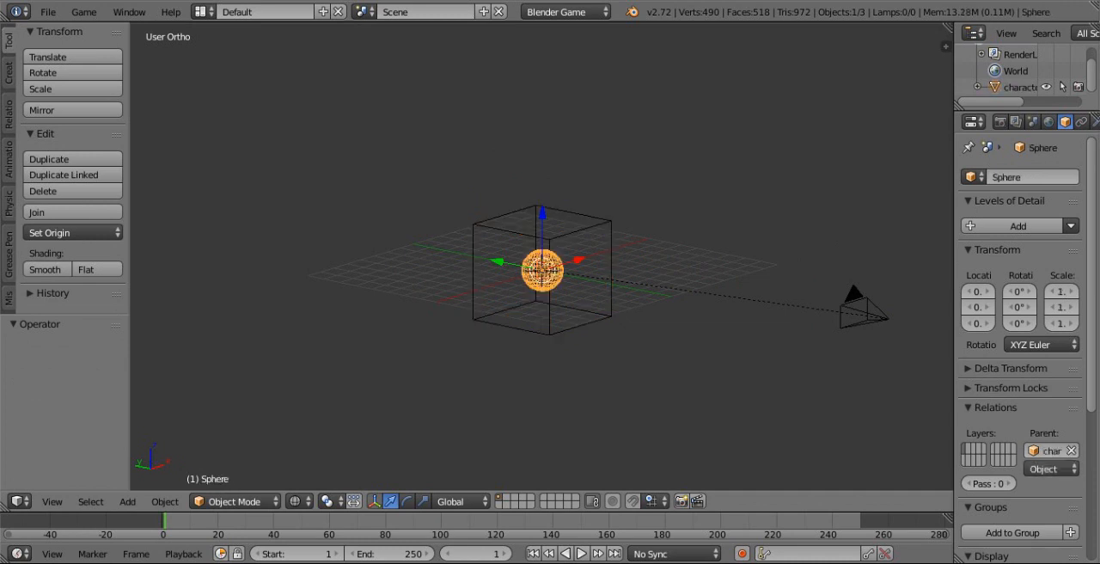
- In the Game Logic layout, add a Movement mouse sensor and a Look mouse actuator
left_click(204, 11)
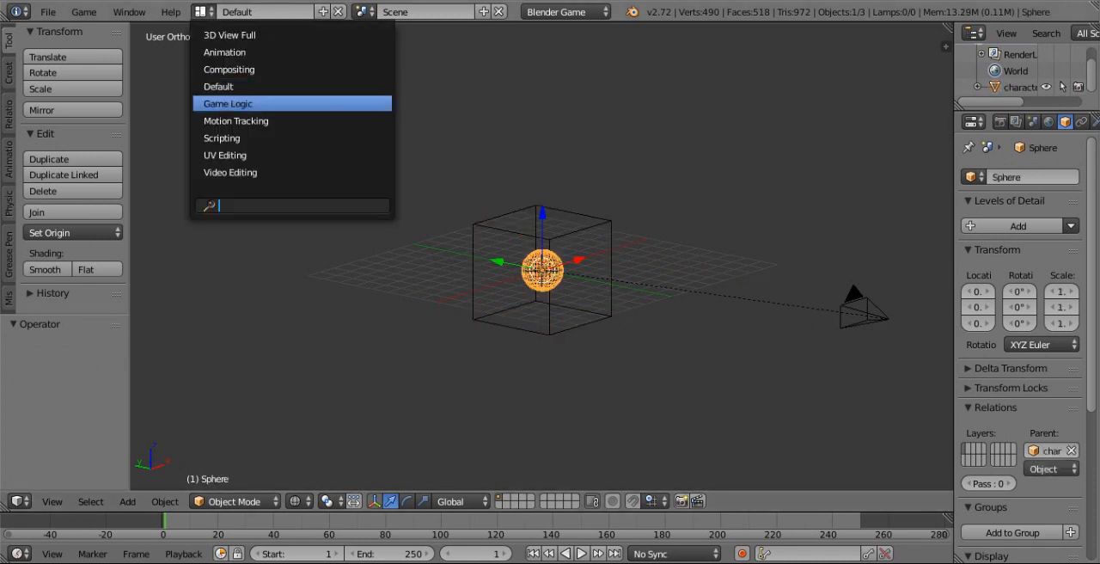
left_click(227, 103)
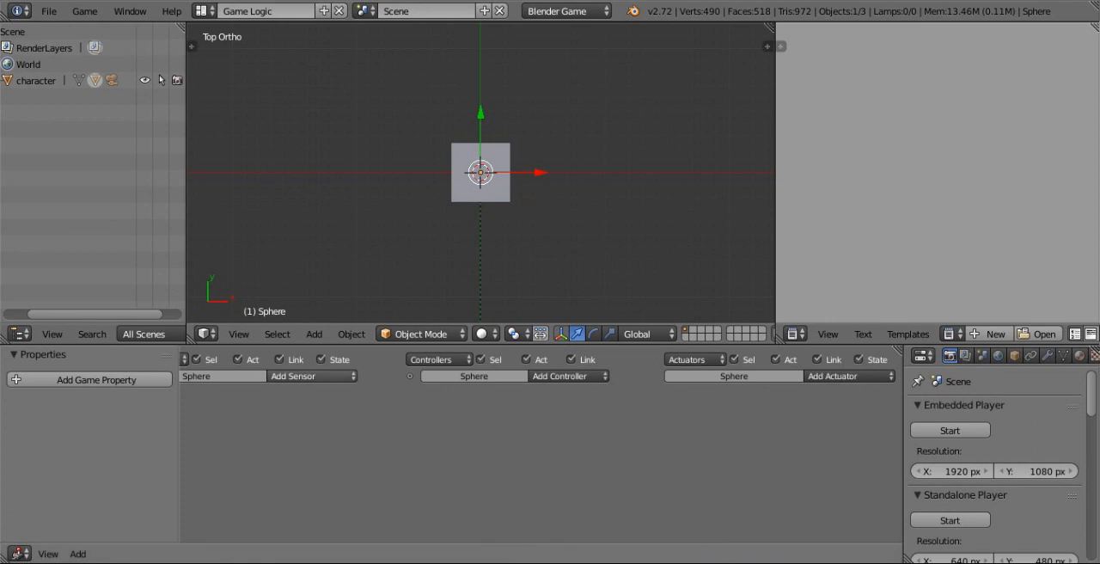
left_click(293, 375)
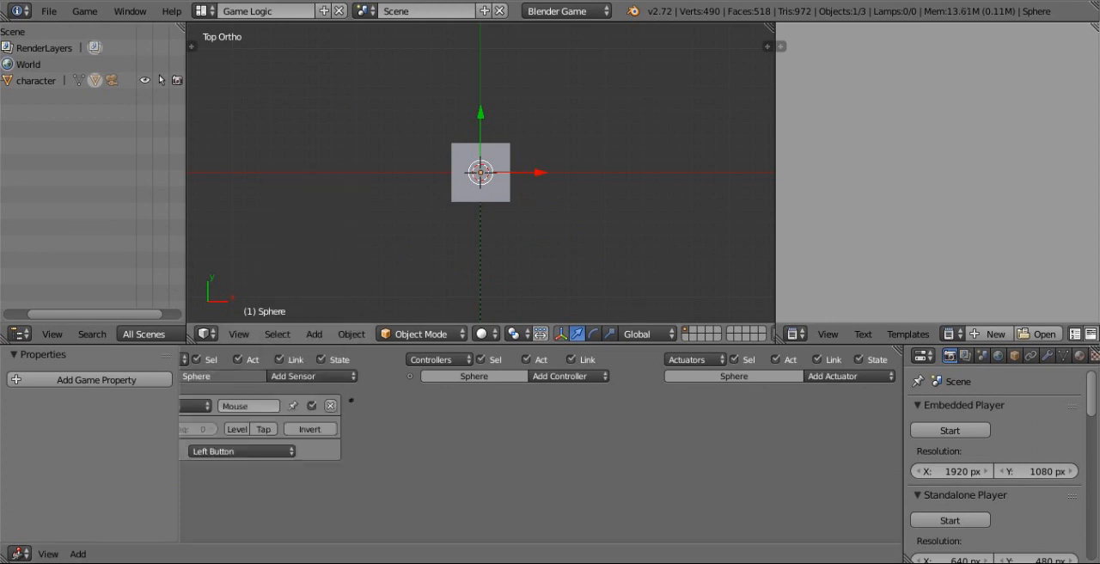
left_click(241, 450)
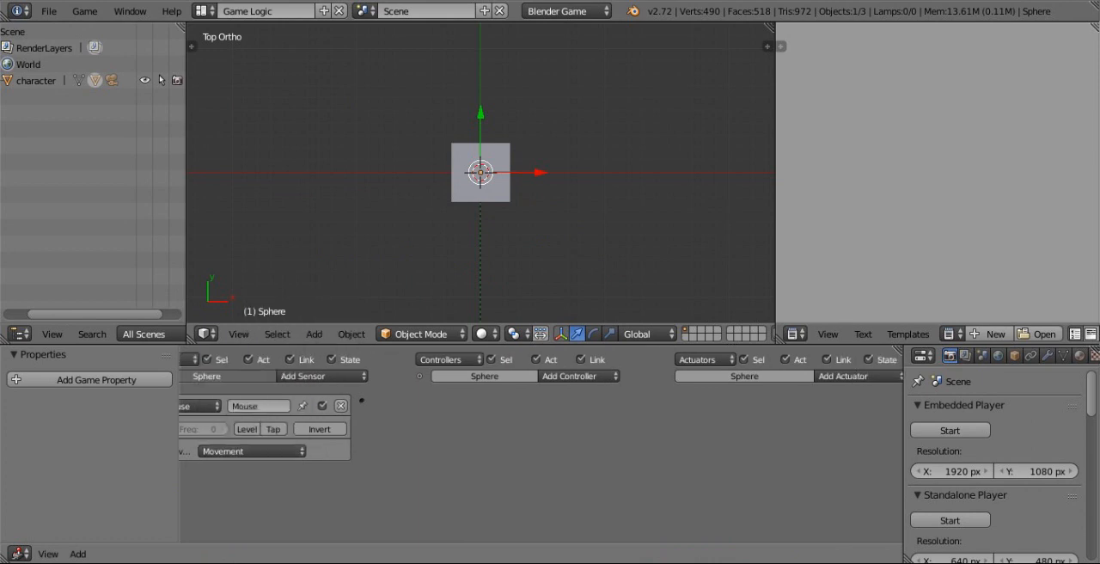
left_click(857, 376)
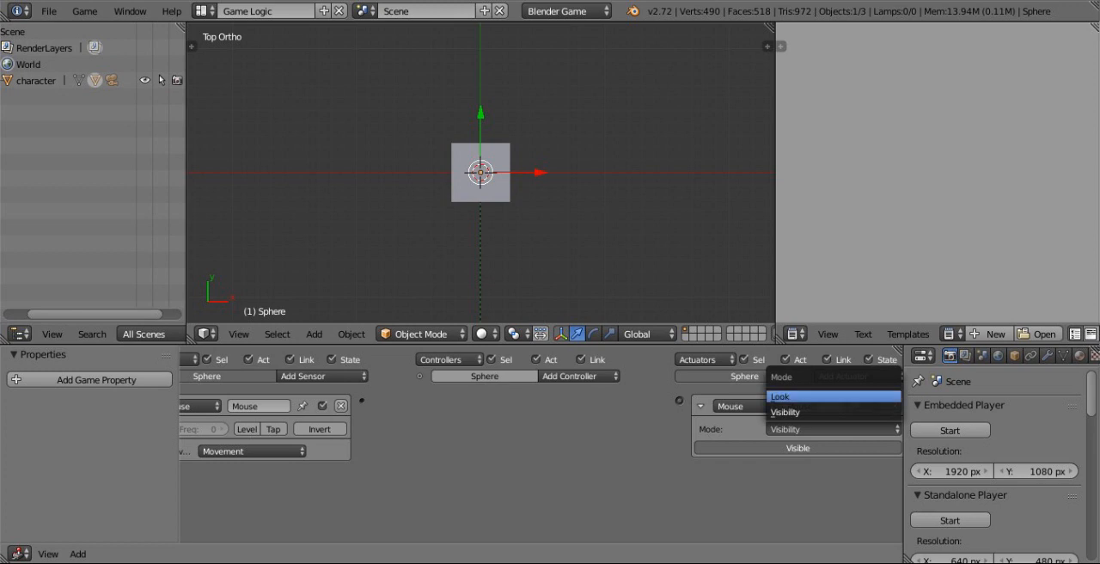
left_click(781, 396)
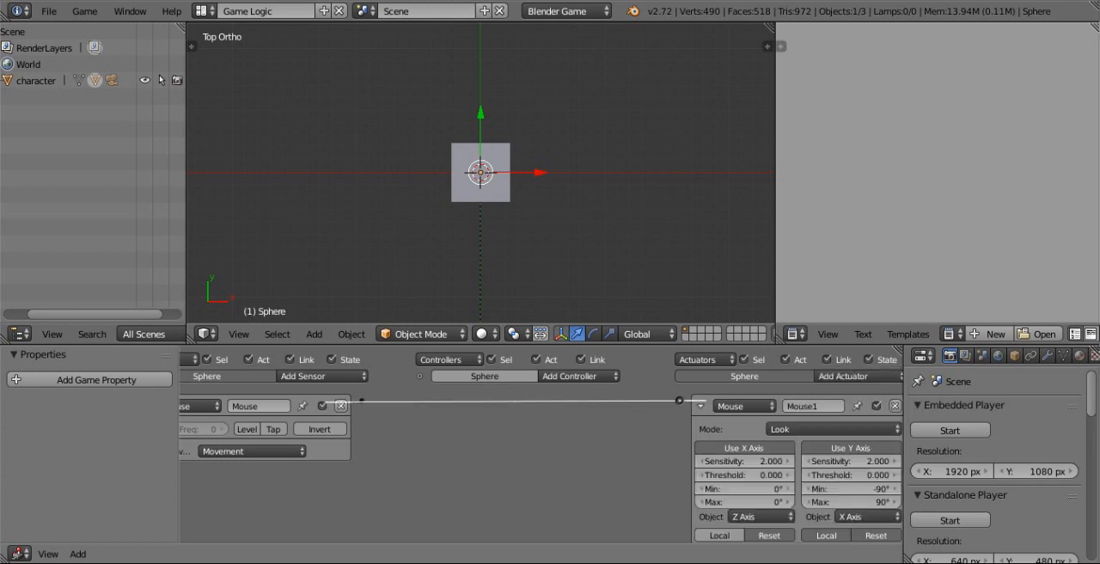